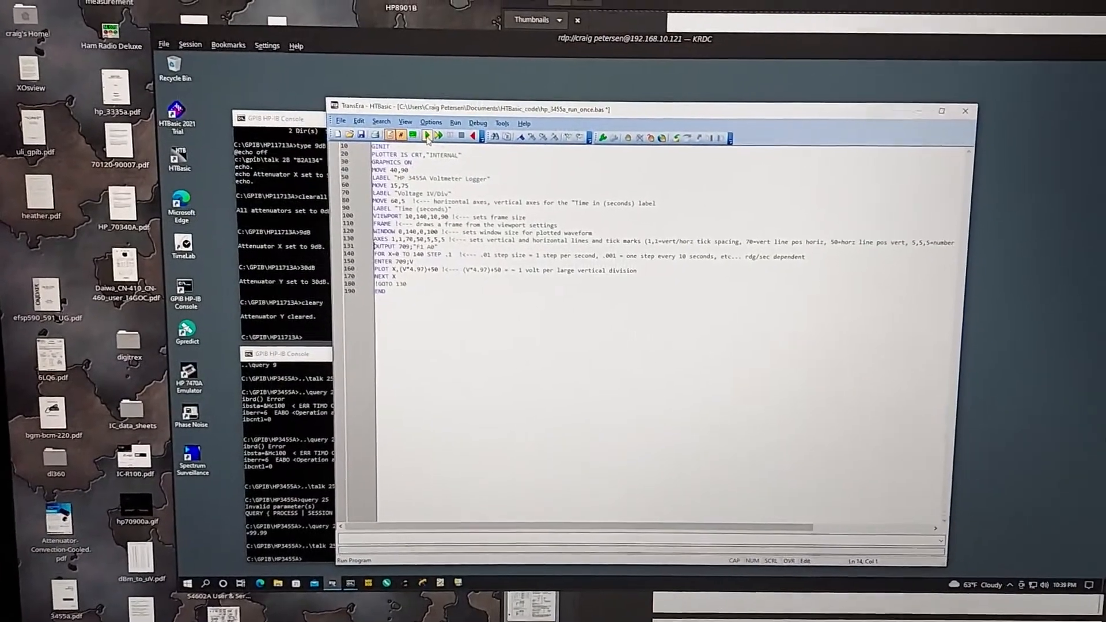
# Run the hp_3455a logger program so its HP 3455A Voltmeter Logger plot window appears
pyautogui.click(428, 135)
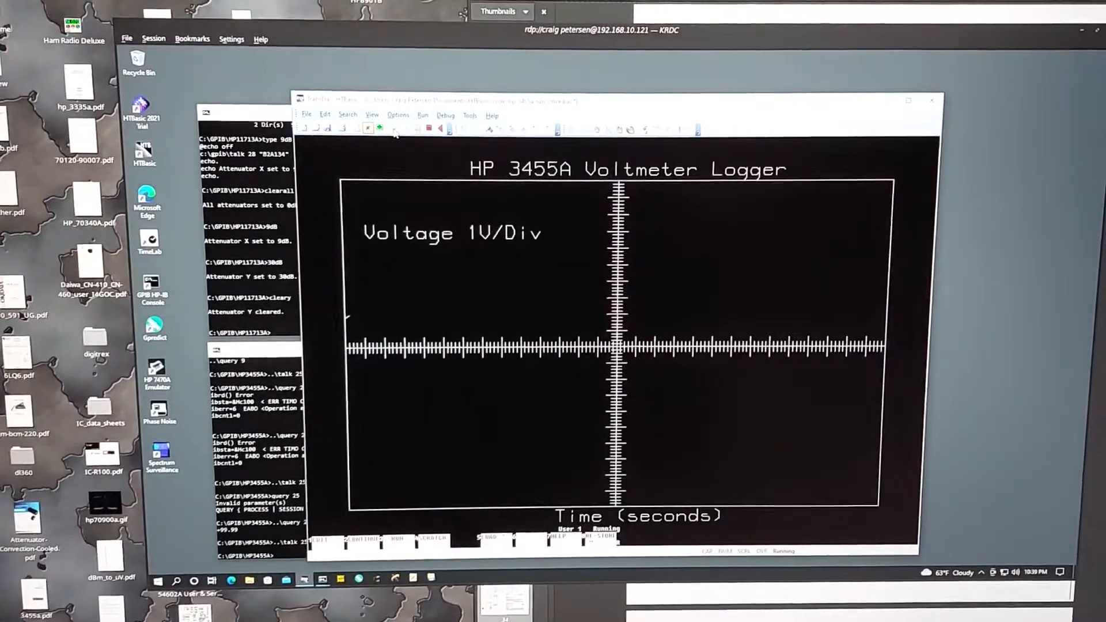